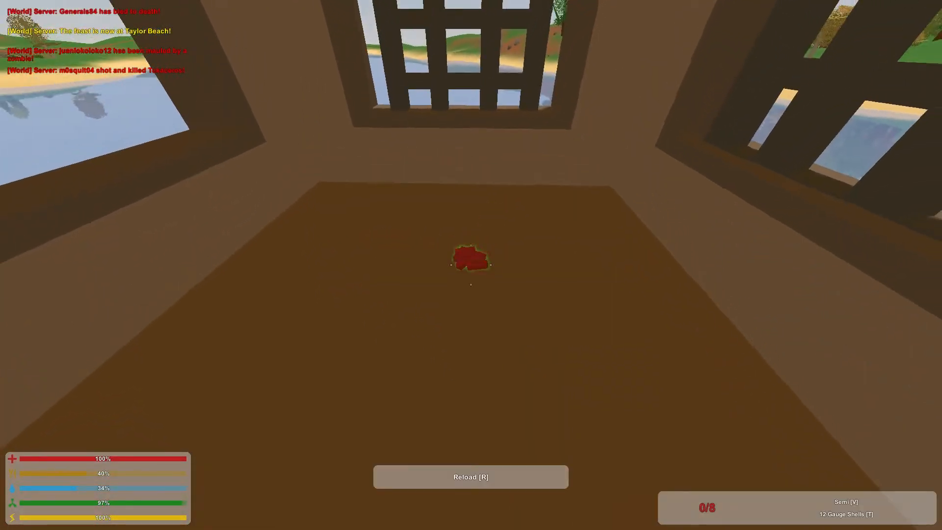
Step: Walk through the wooden house rooms and open the back door
key(r)
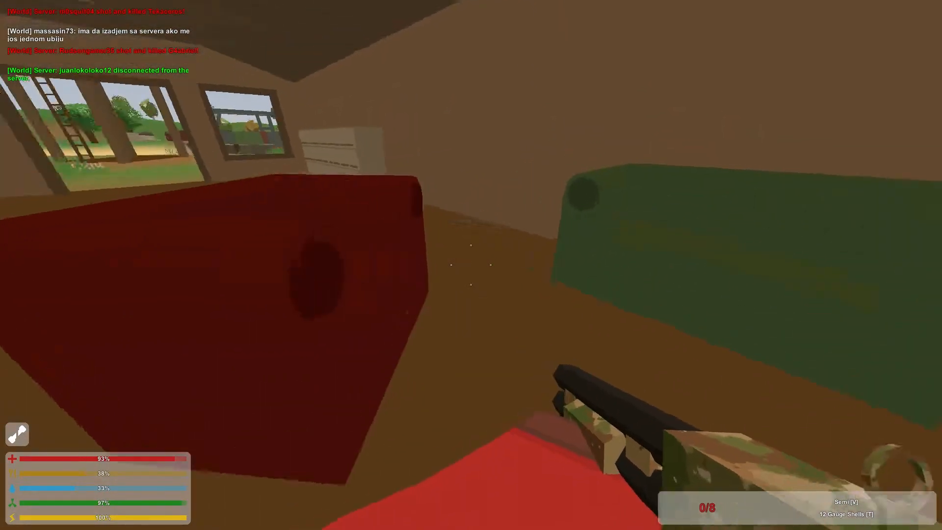
mouse_move(471, 266)
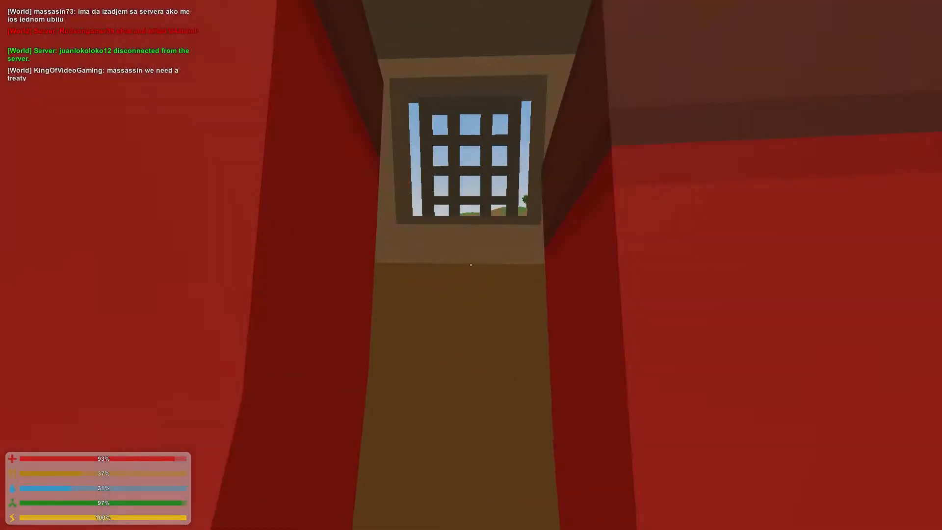
key(LeftAlt)
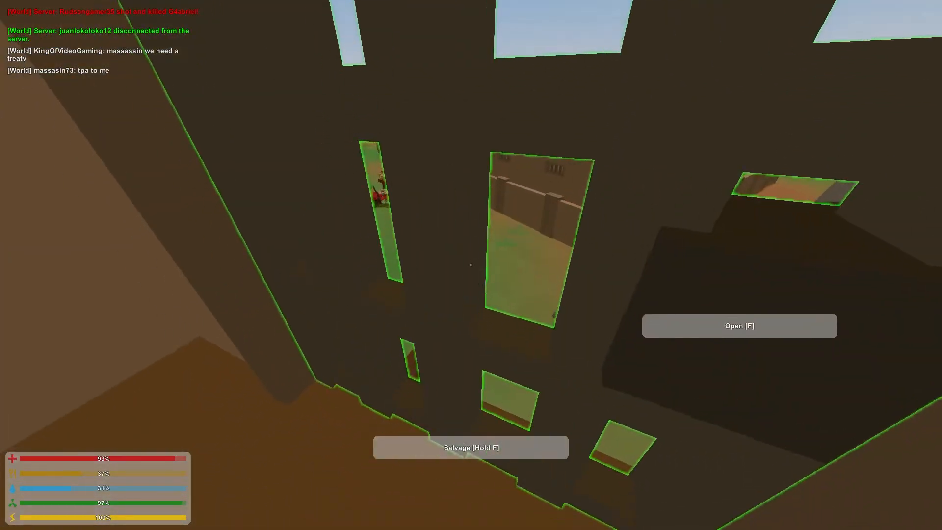
key(f)
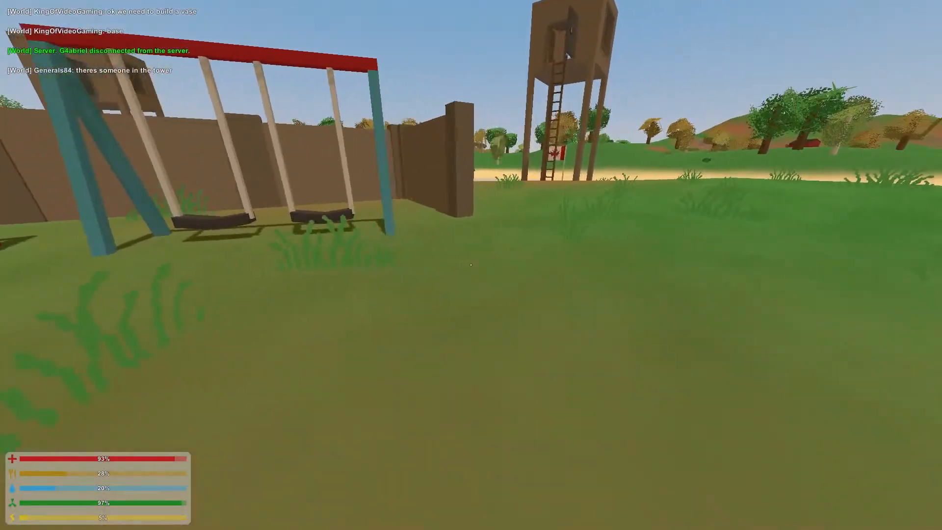
mouse_move(469, 272)
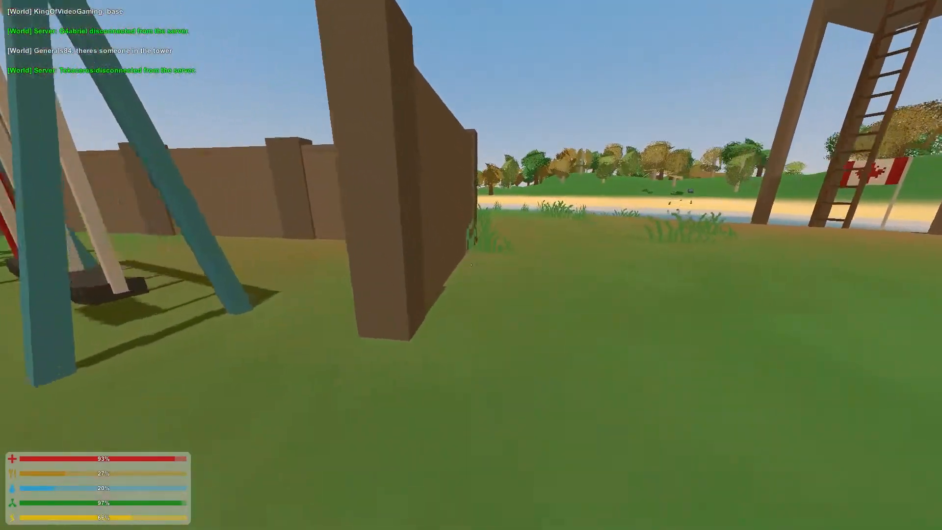
mouse_move(472, 267)
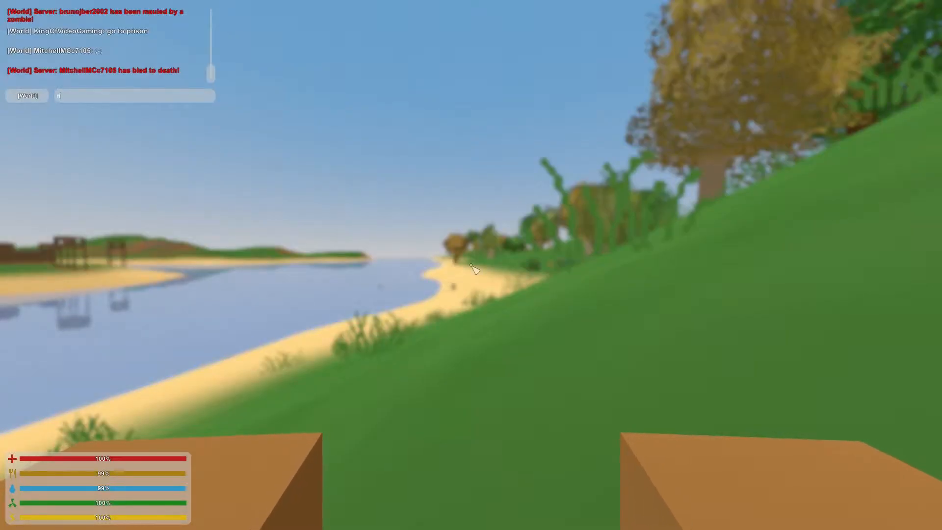
Step: Post 'no leave us alone' in world chat
text(no u)
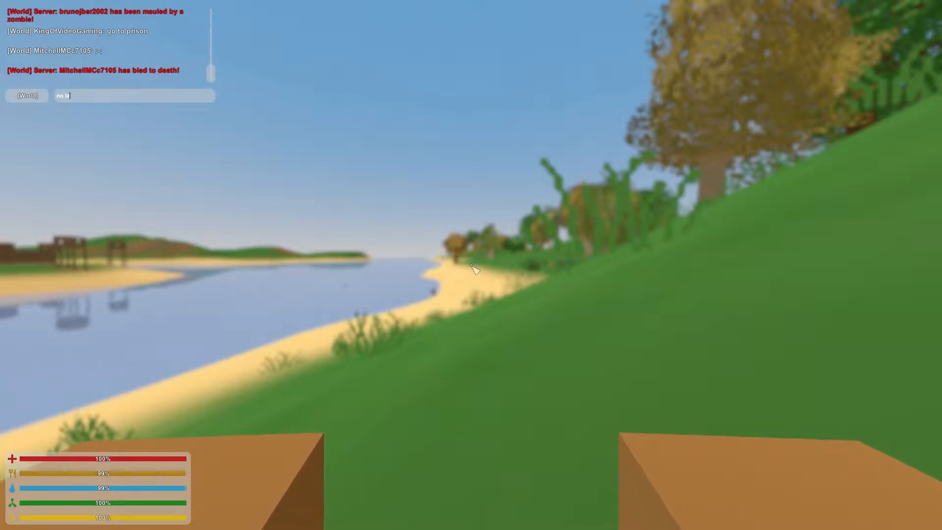
text(eave us)
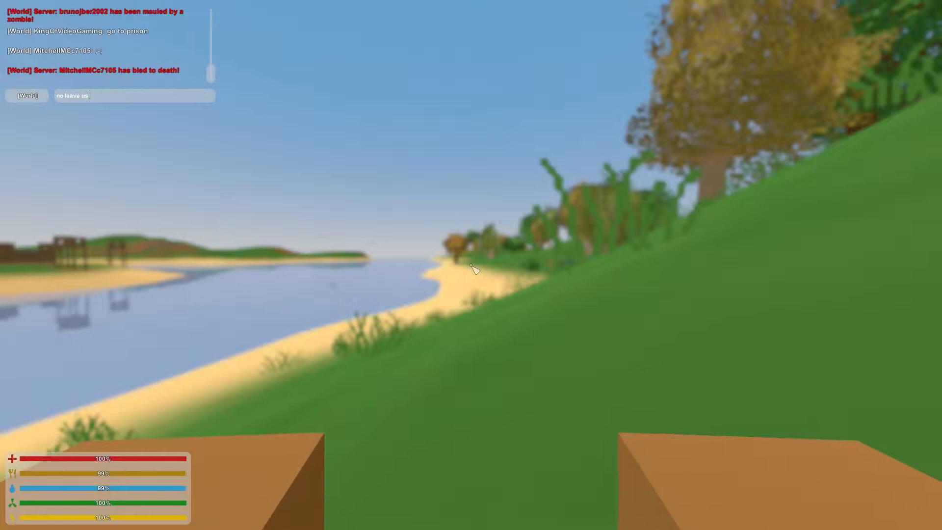
text(alon)
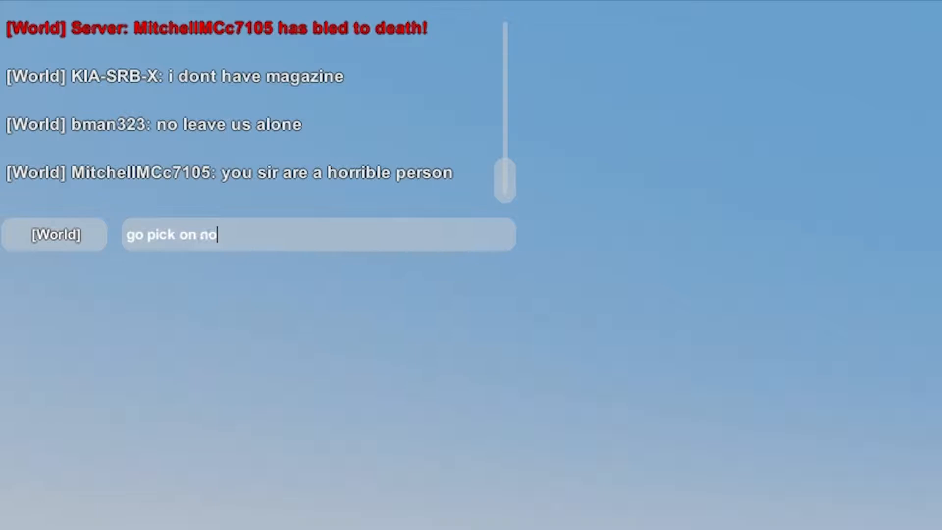
key(Enter)
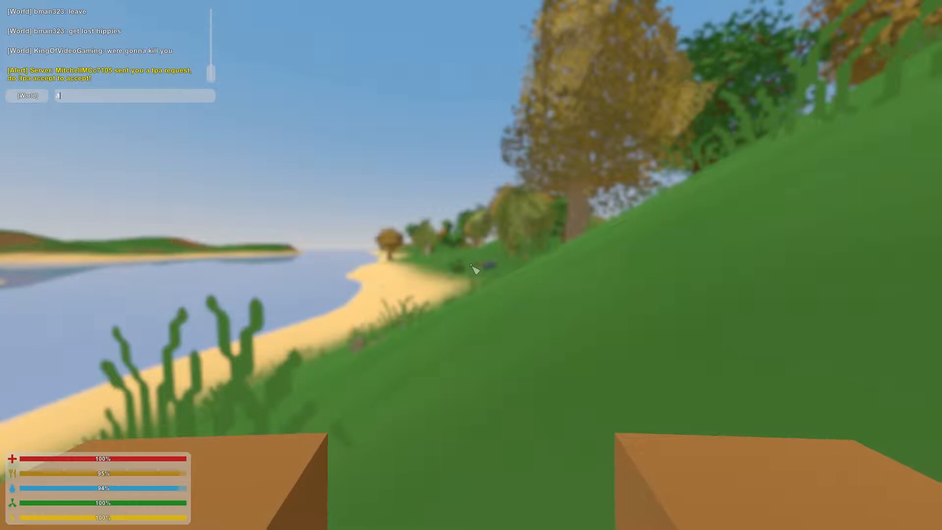
Step: Send a world chat reply about whether they will kill you
text(/tpa)
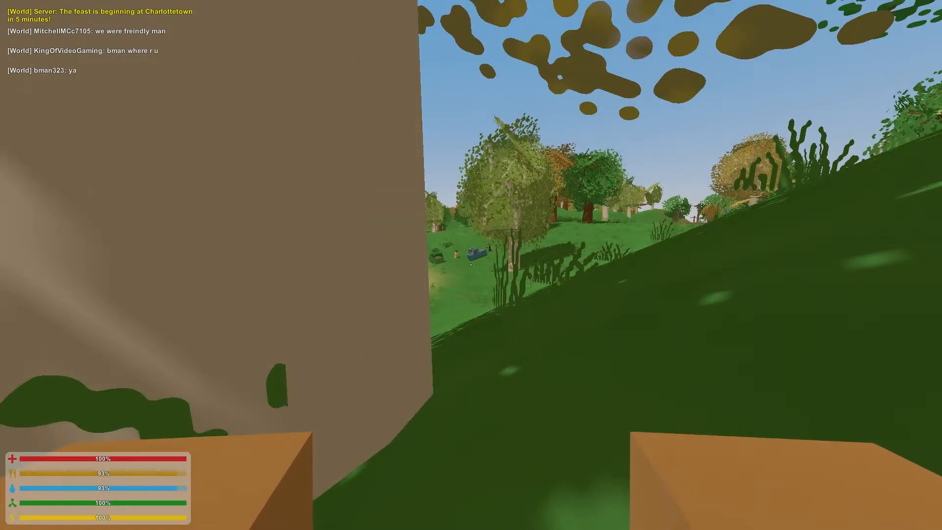
text(idk will)
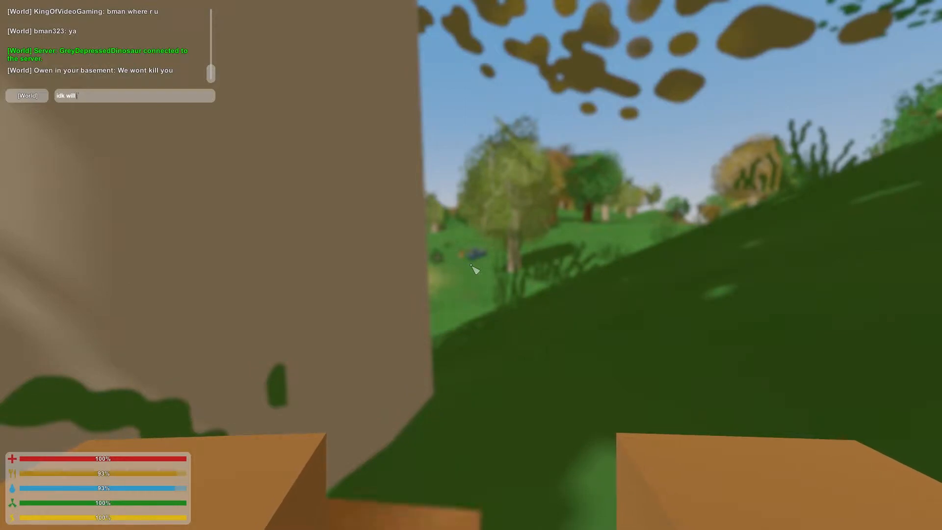
text(kill me)
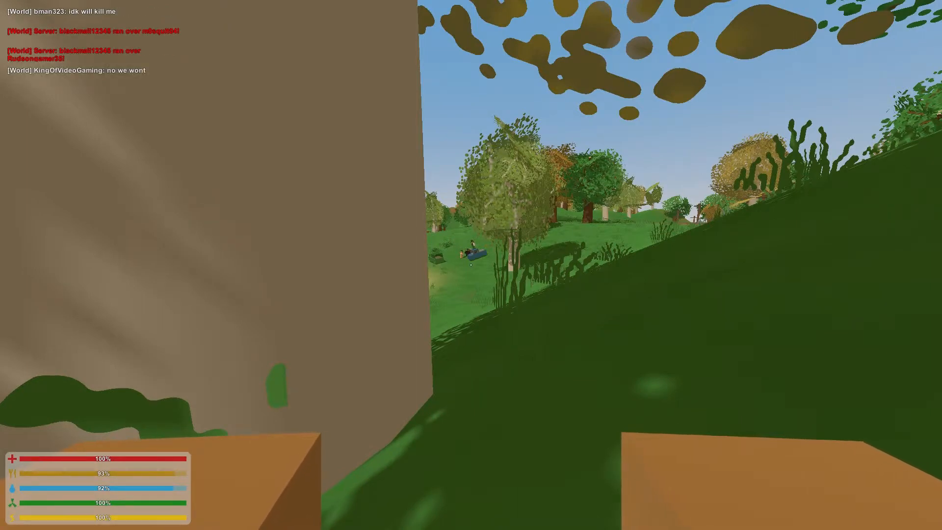
text(promise?)
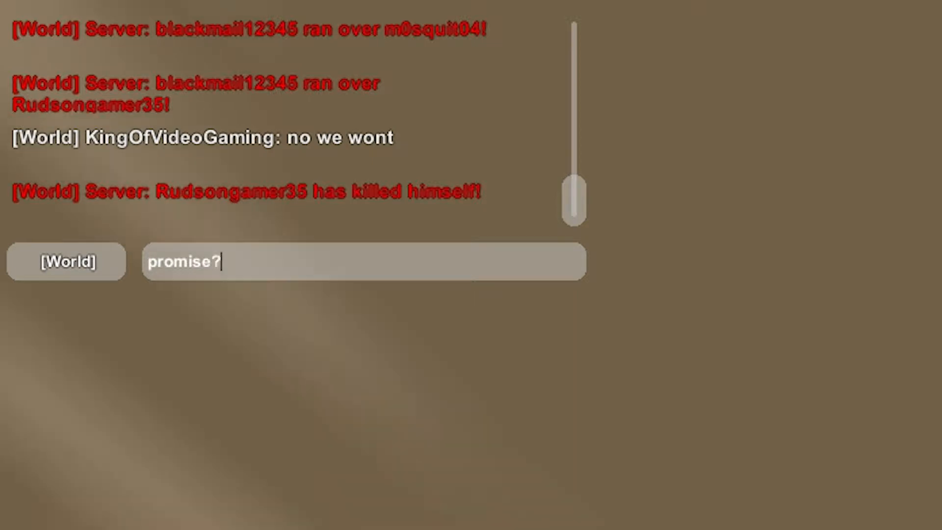
key(Enter)
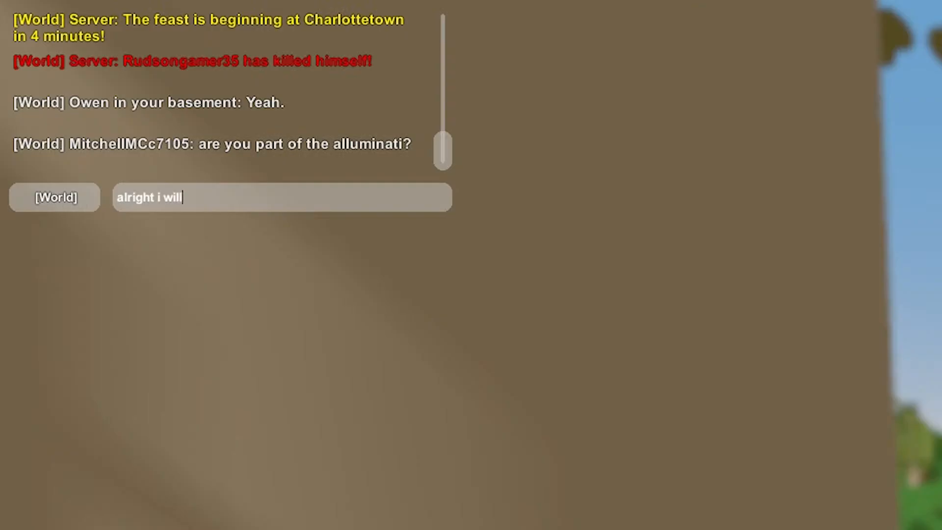
Step: Type 'i will be by your cars' in chat, then respawn after being punched dead
text(be by)
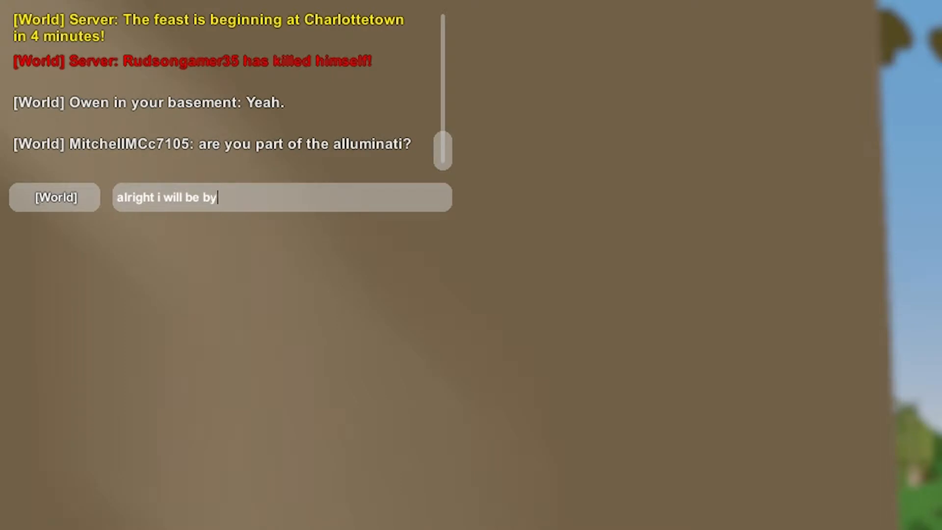
key(space)
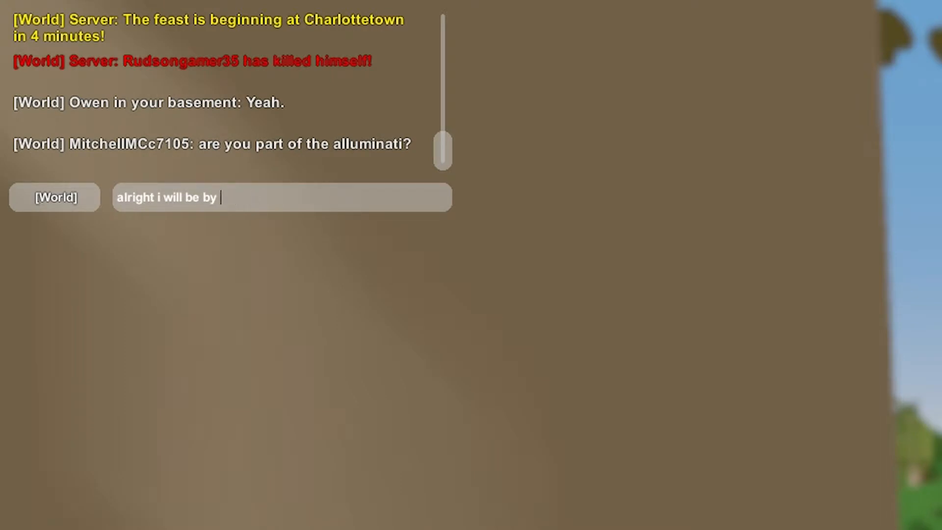
text(your cars)
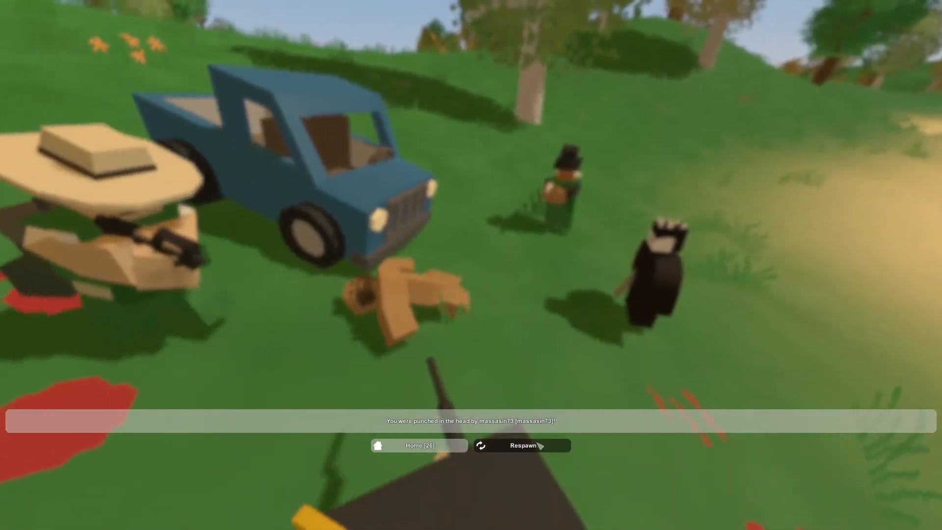
click(522, 446)
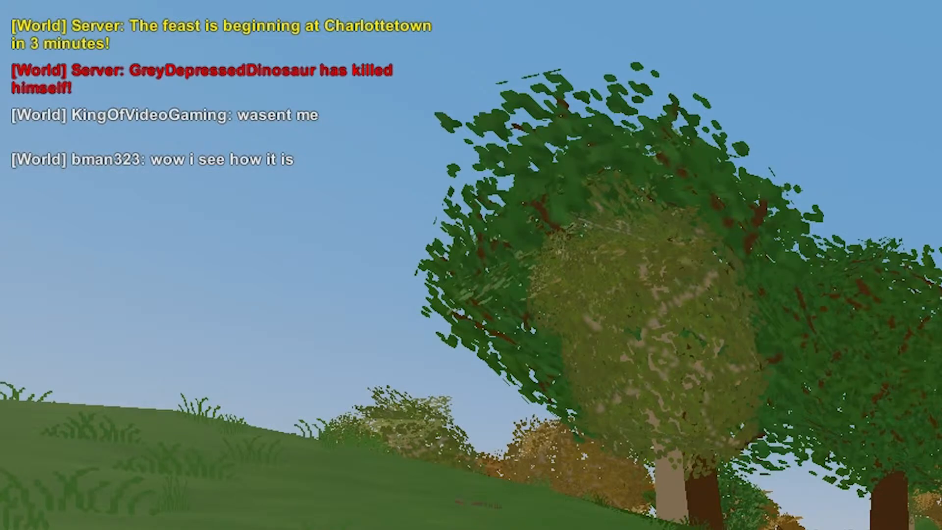
Step: Type 'ok if you wont kill me the…' into the chat
text(ok if you wont ki)
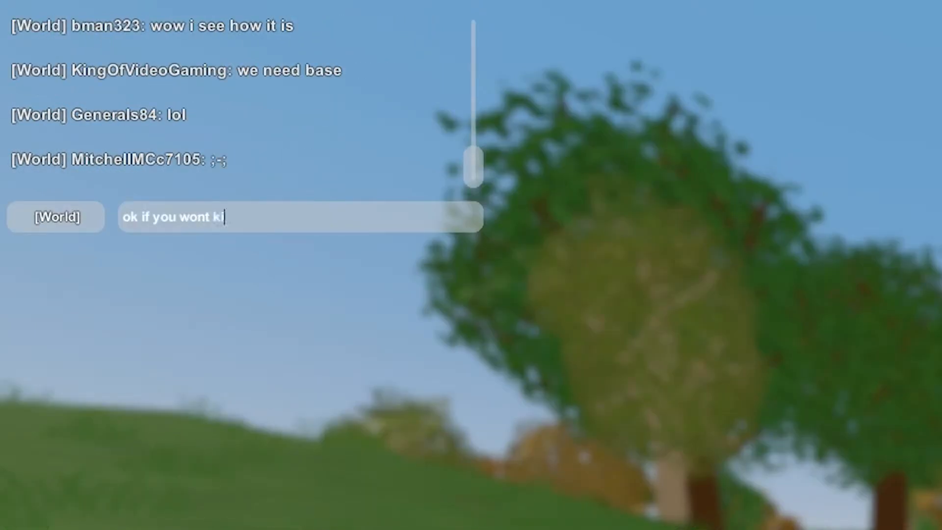
text(ll me the)
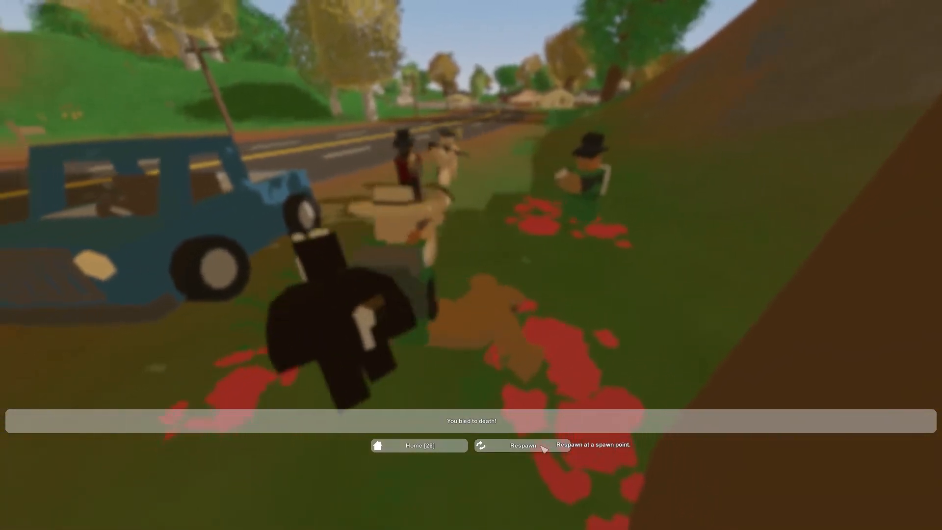
Step: Respawn and send 'why you gotta…' in world chat
click(523, 445)
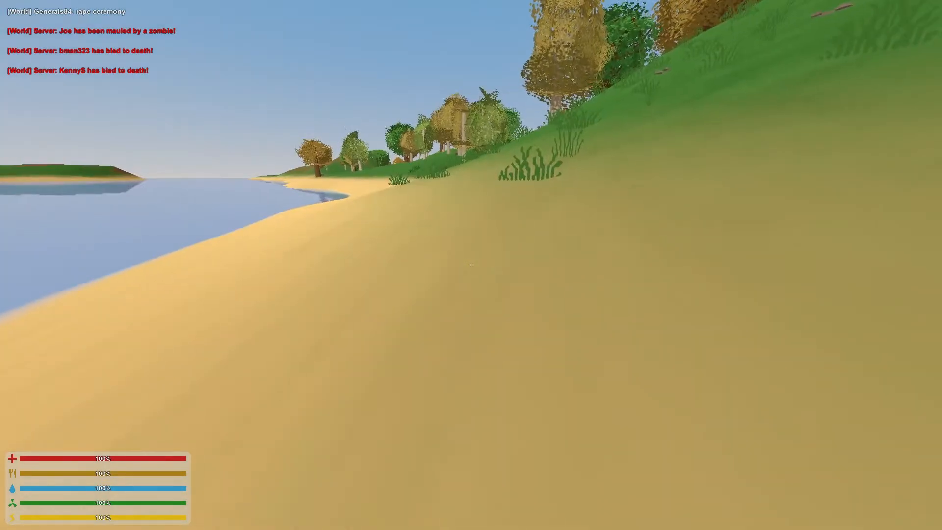
mouse_move(471, 265)
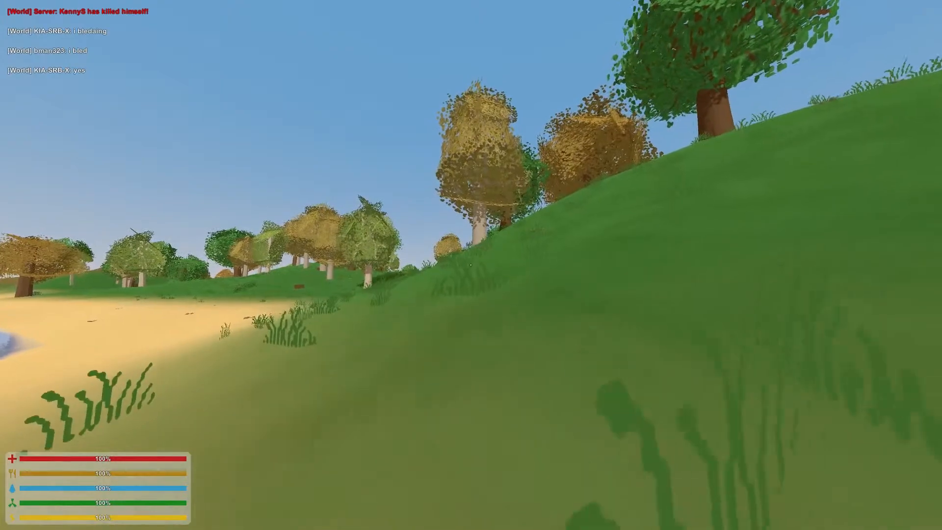
key(Enter)
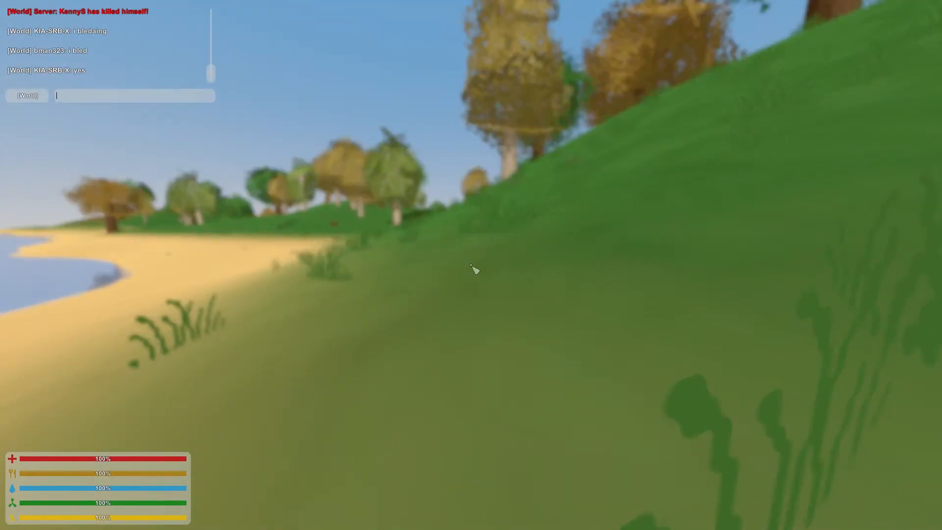
text(why)
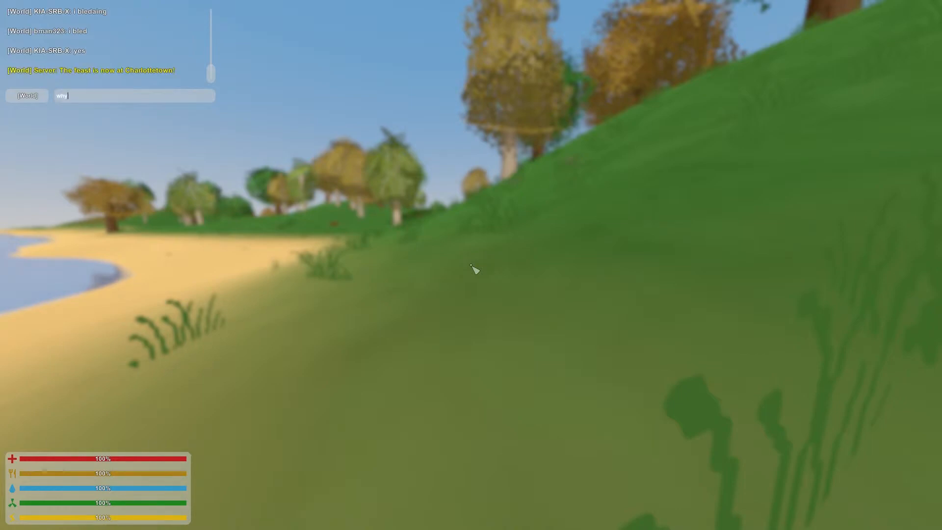
text(you gotta)
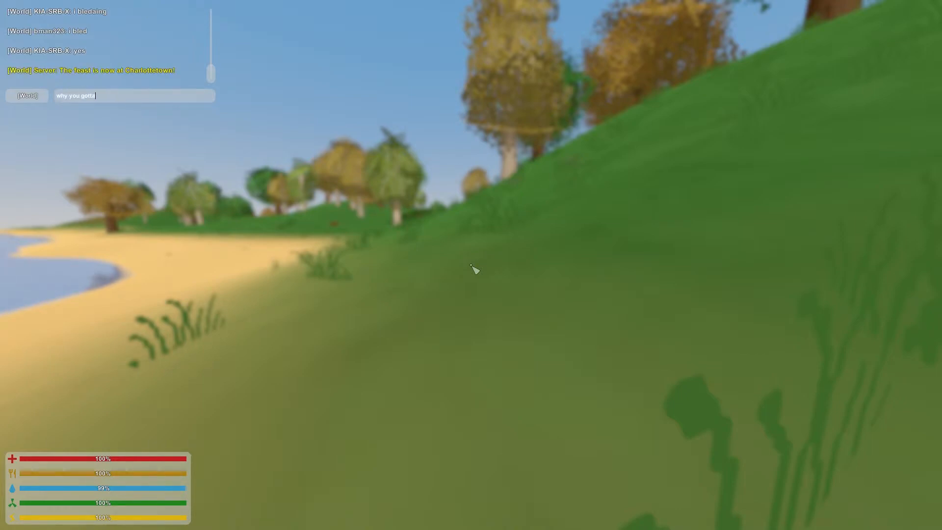
key(Enter)
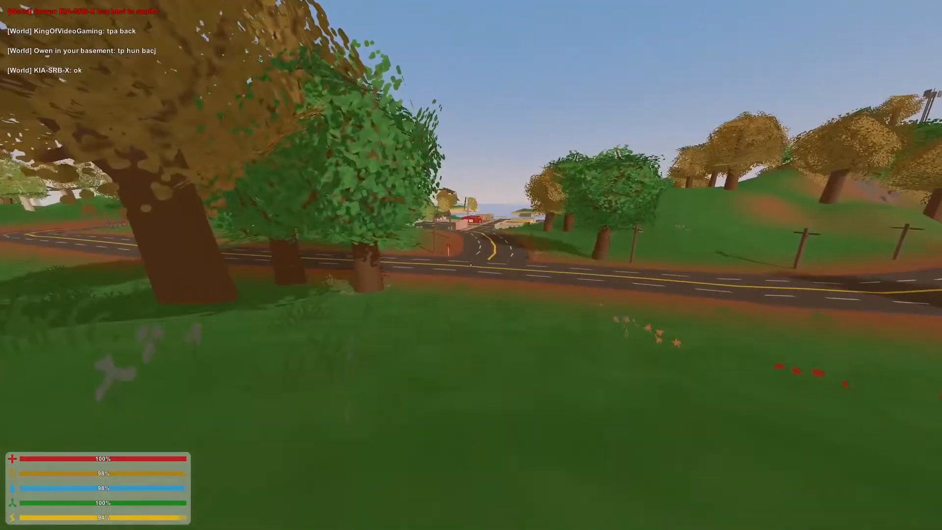
Step: Type 'so what do i got to' in chat, delete a letter, and close chat
key(M)
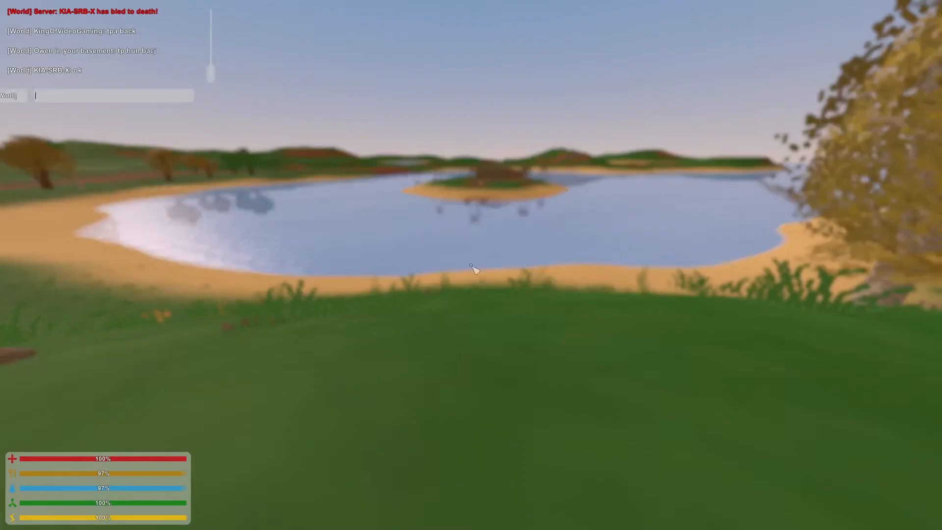
text(so what do)
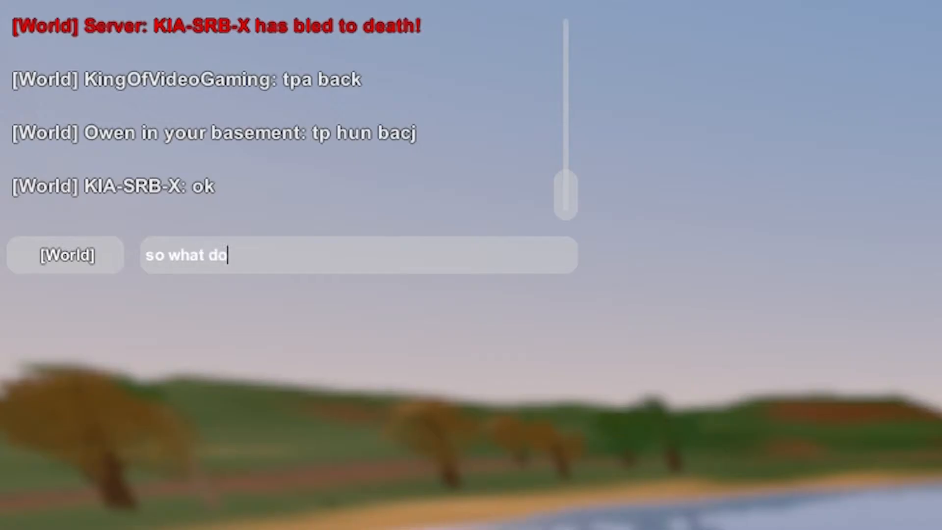
text(i got to)
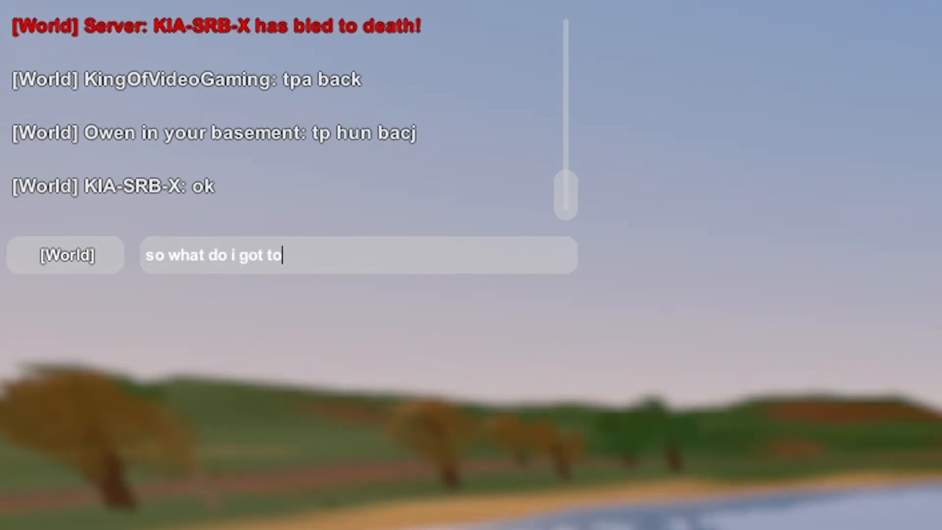
key(Backspace)
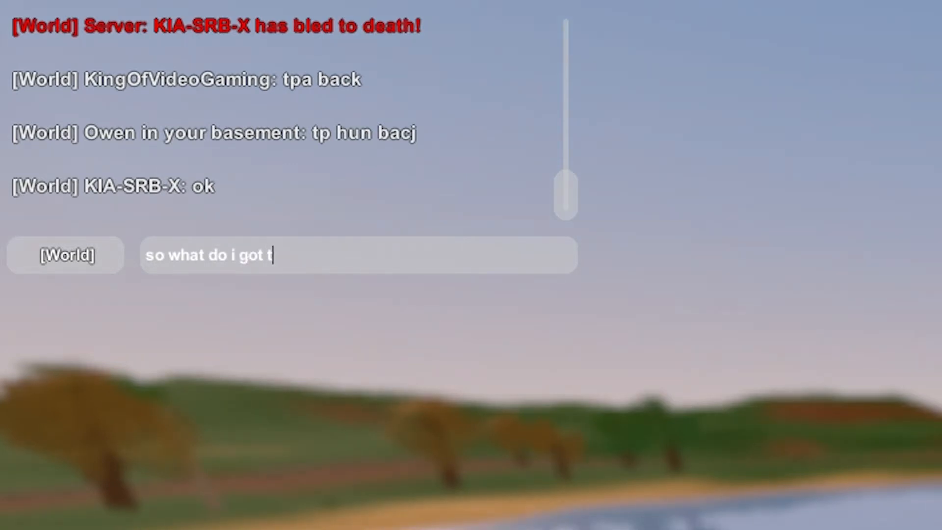
key(Enter)
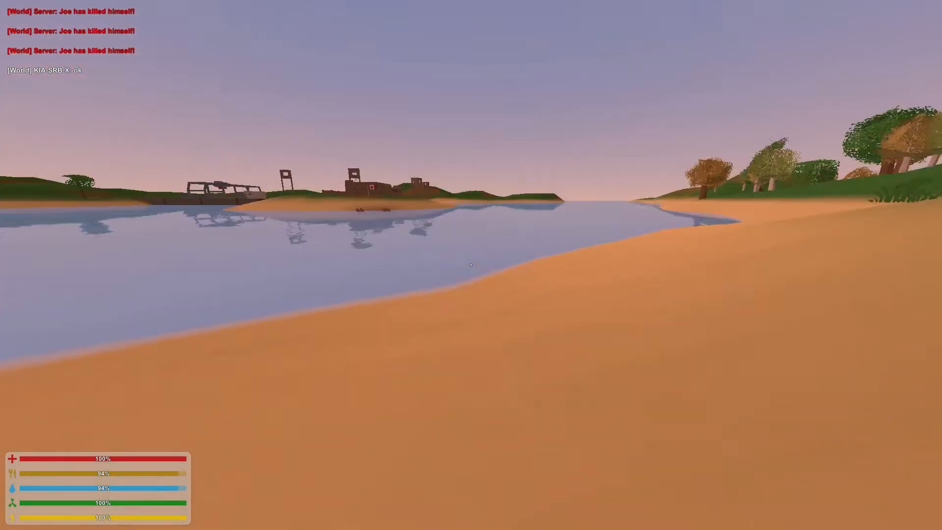
mouse_move(471, 265)
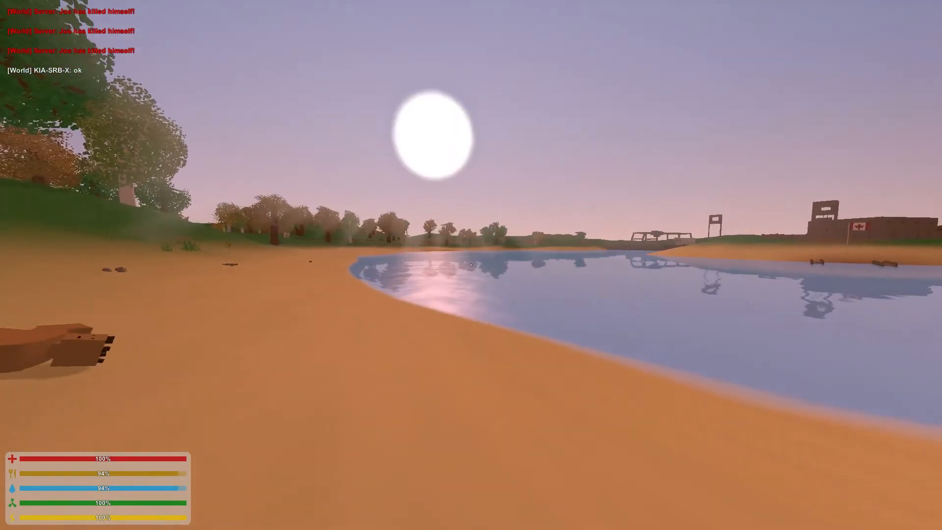